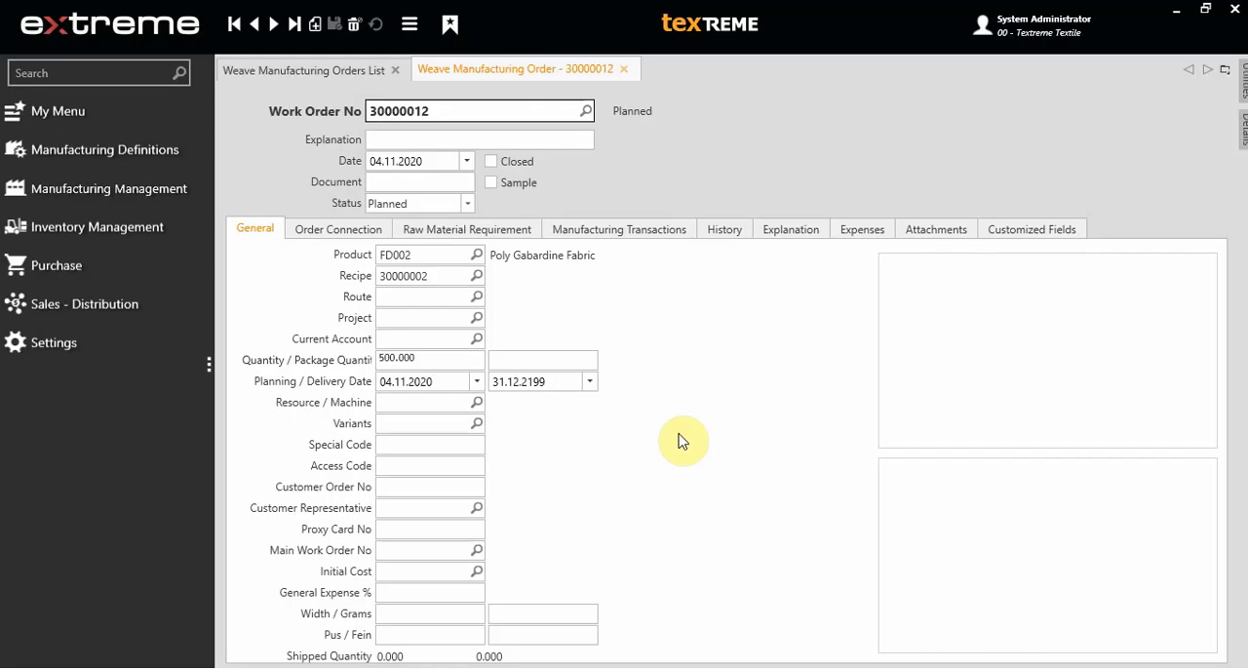
mouse_move(691, 440)
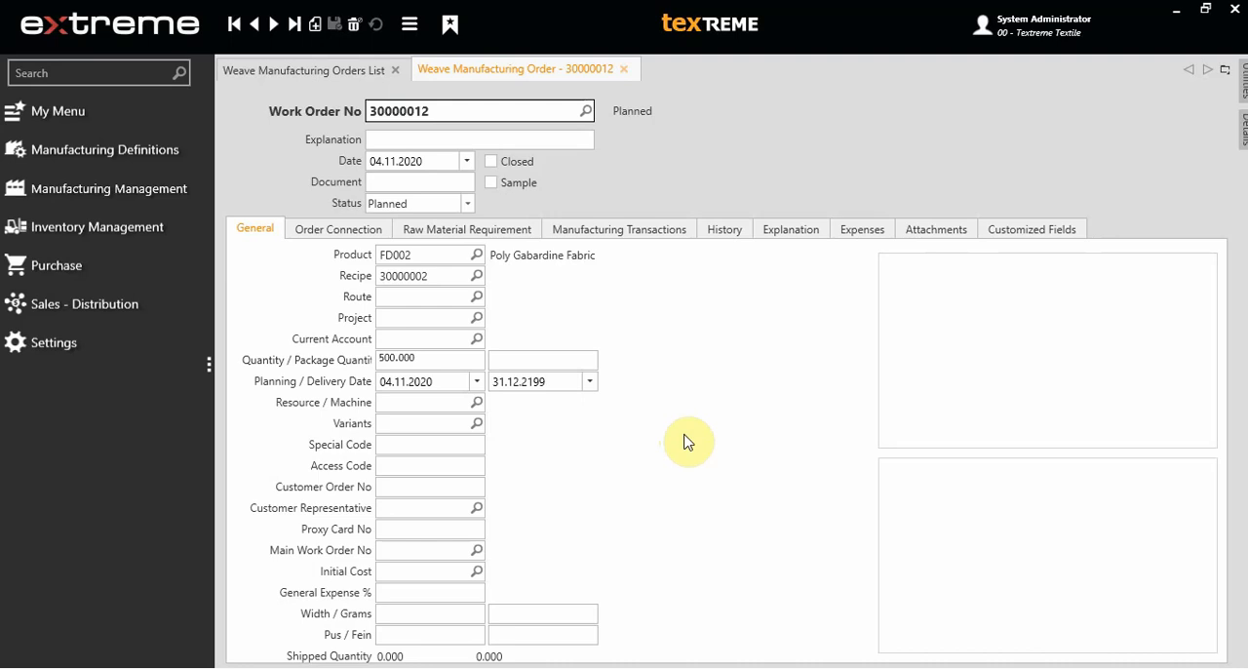
Review the Raw Material Requirement yarns and the lot balances available for 30-2 PV Yarn via Party / Lot Control.
click(466, 229)
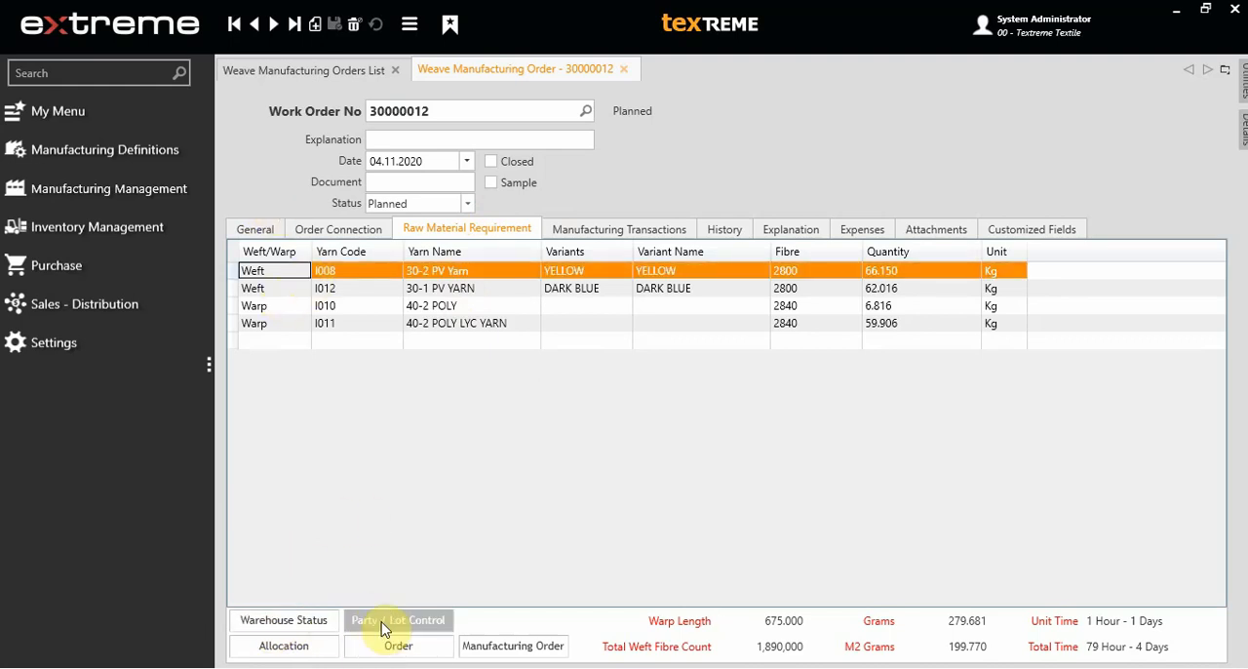
click(398, 620)
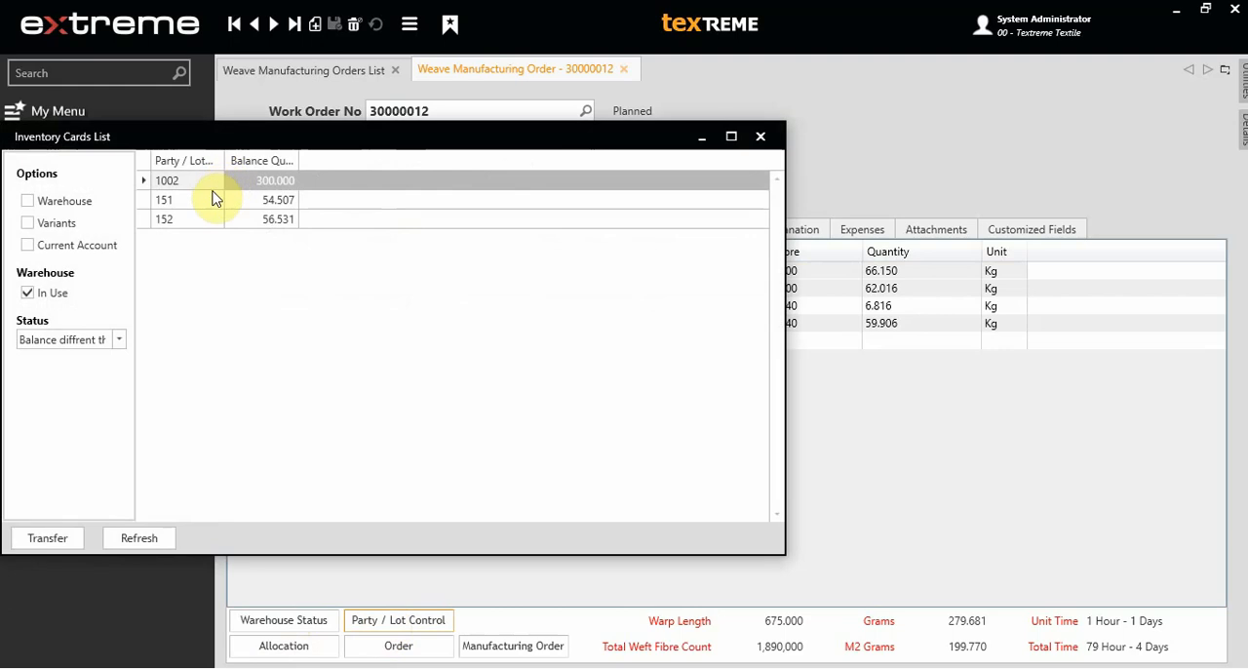
click(180, 199)
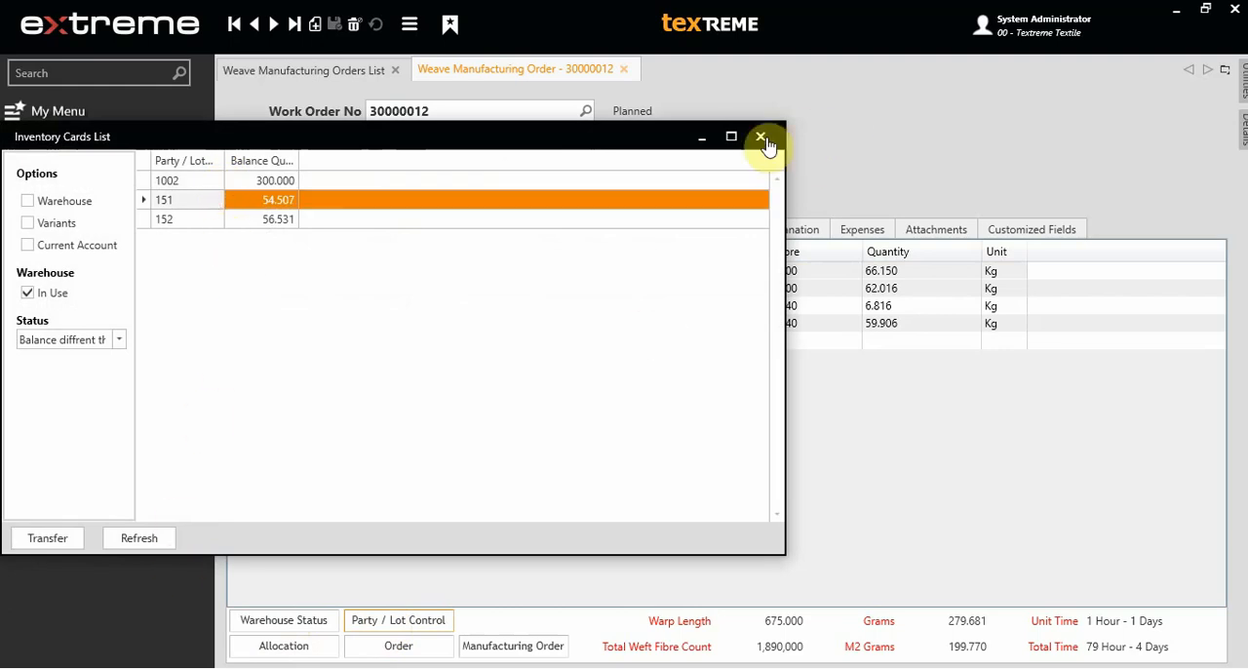
click(760, 136)
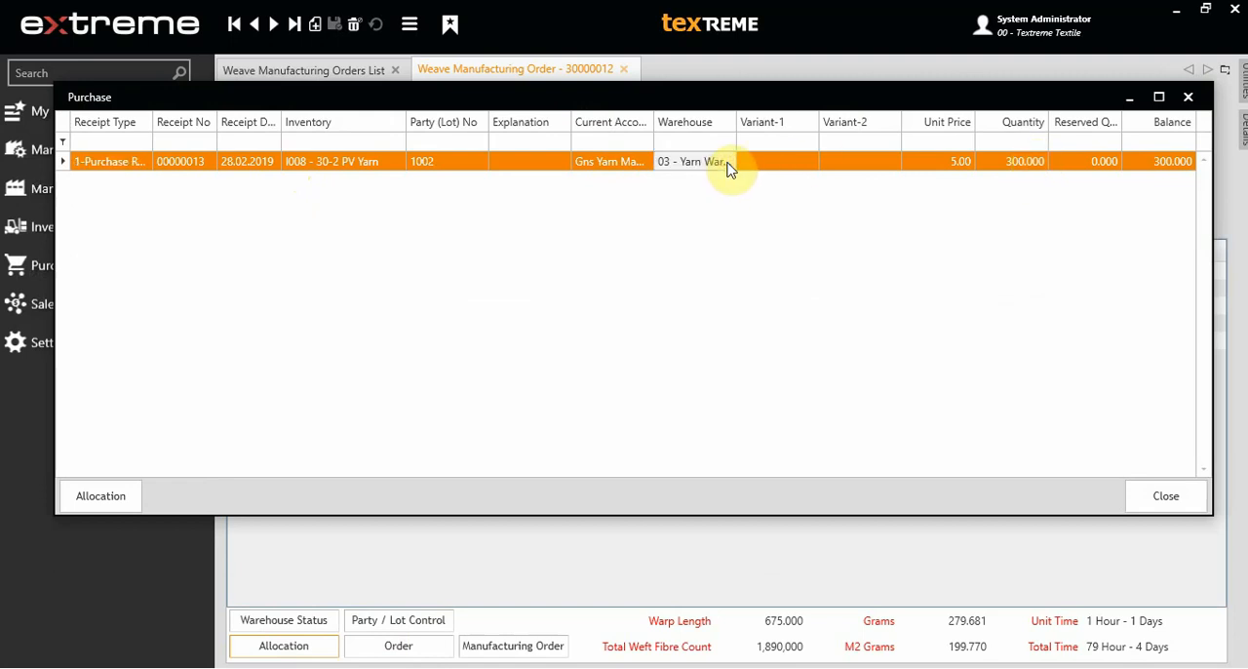
mouse_move(653, 203)
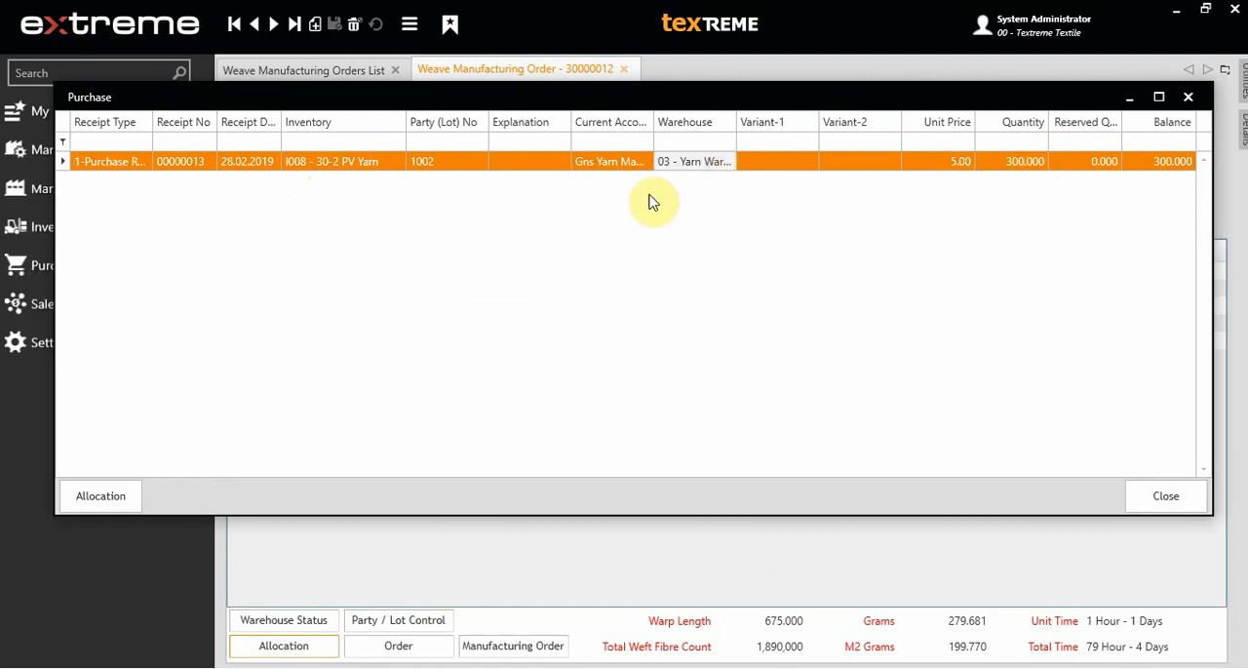
Allocate 66.150 of lot 1002 30-2 PV Yarn to work order 30000012 and save the allocation line.
click(99, 496)
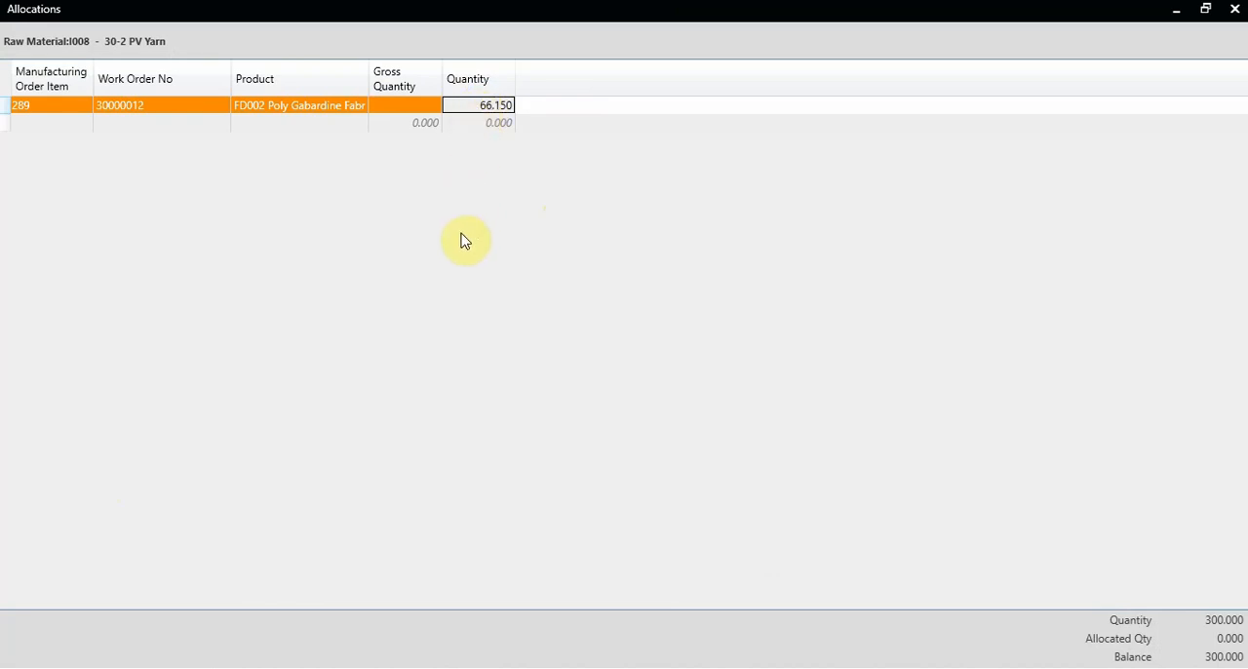
right_click(466, 242)
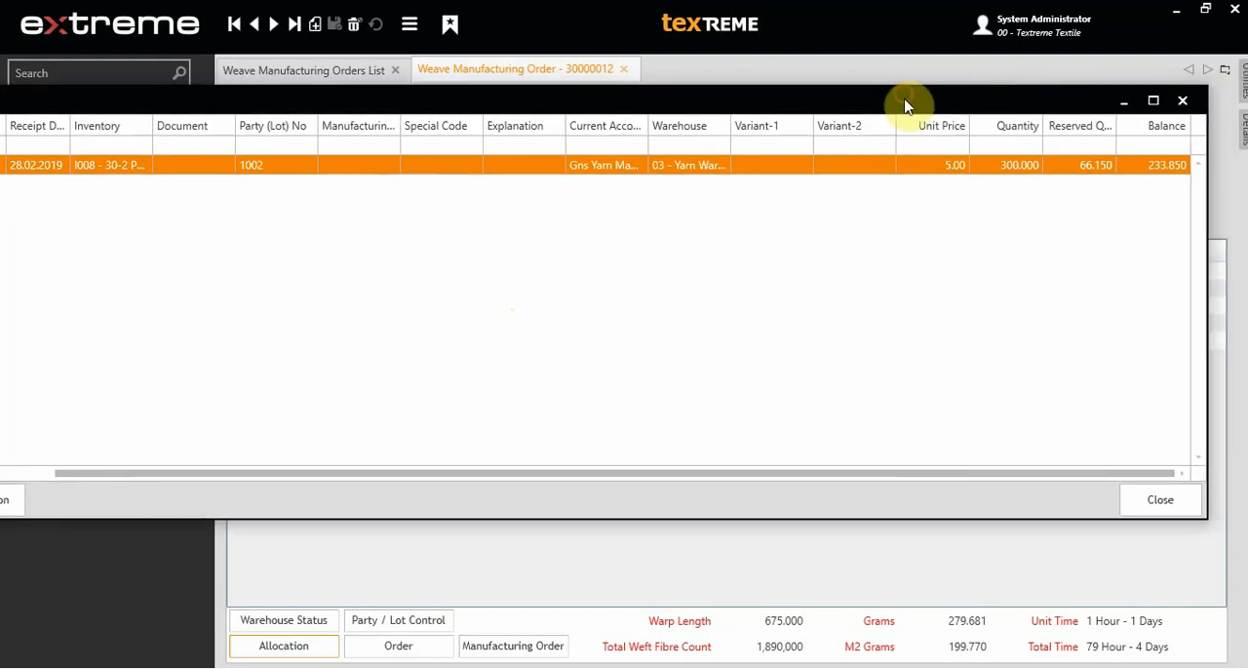
mouse_move(1106, 189)
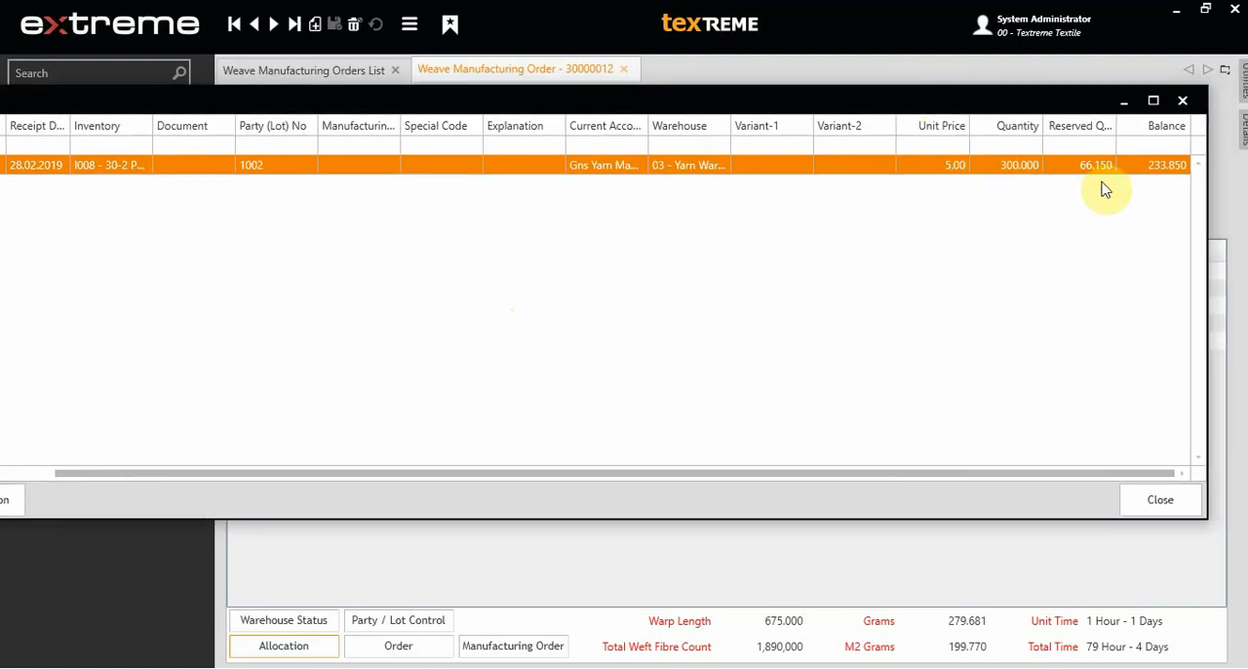
mouse_move(1151, 179)
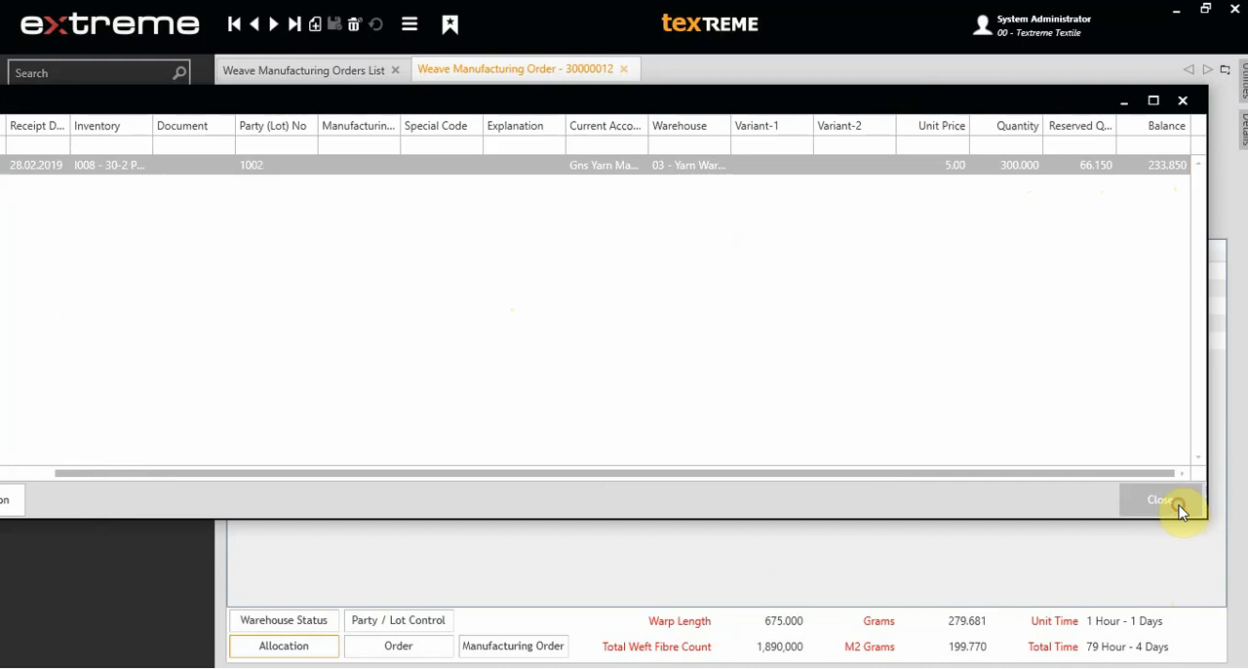
Confirm 66.150 reserved with 233.850 balance and close the purchase stock list.
click(1166, 499)
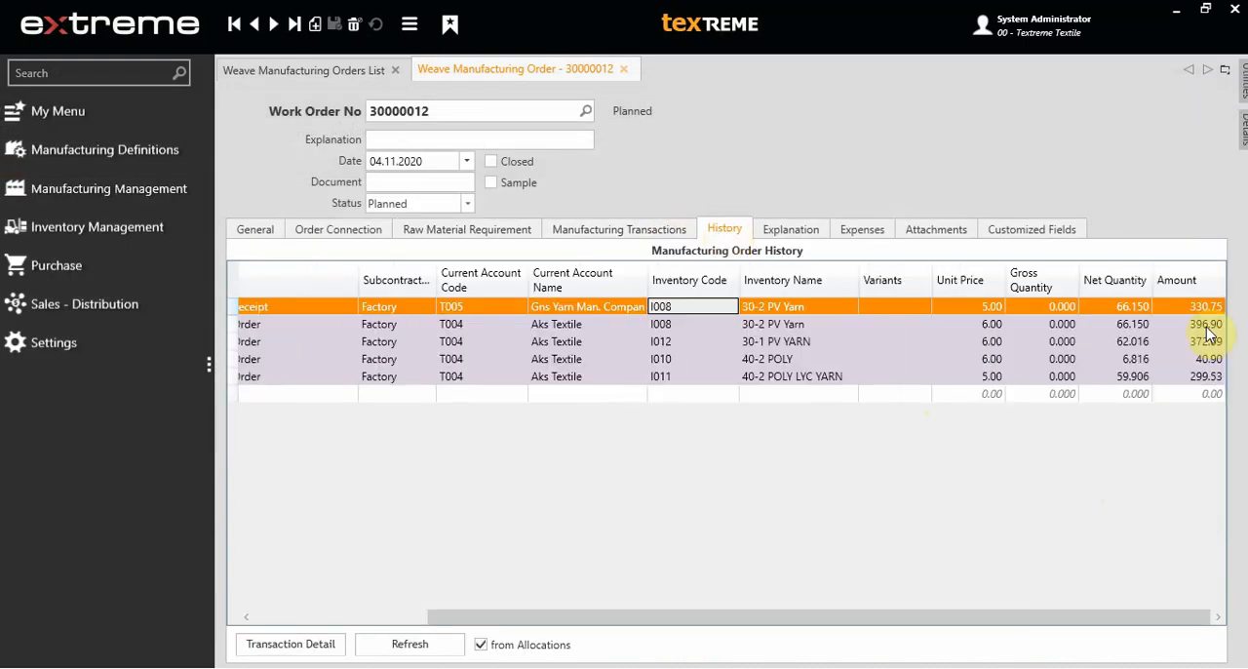